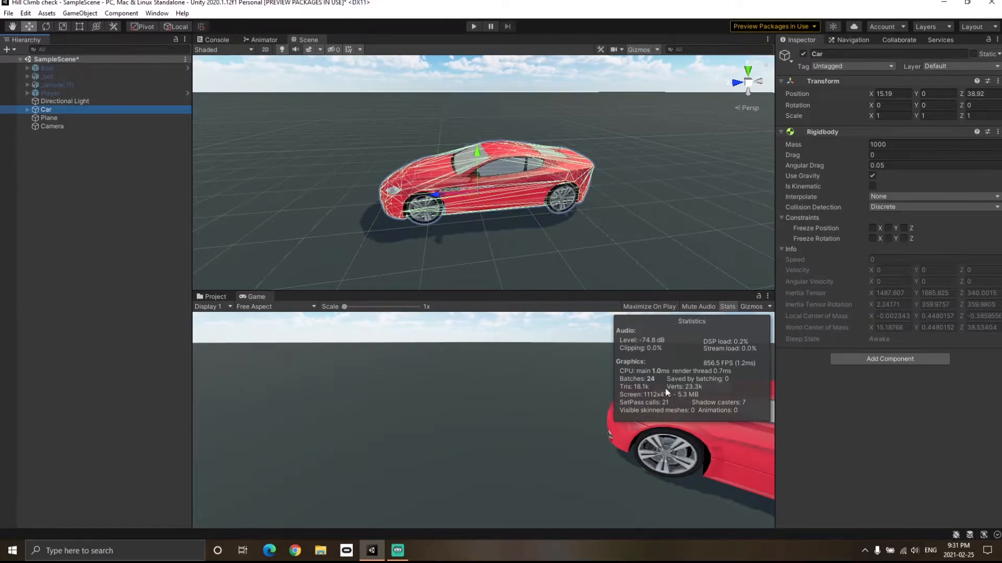
{"action": "mouse_move", "coordinate": [667, 392]}
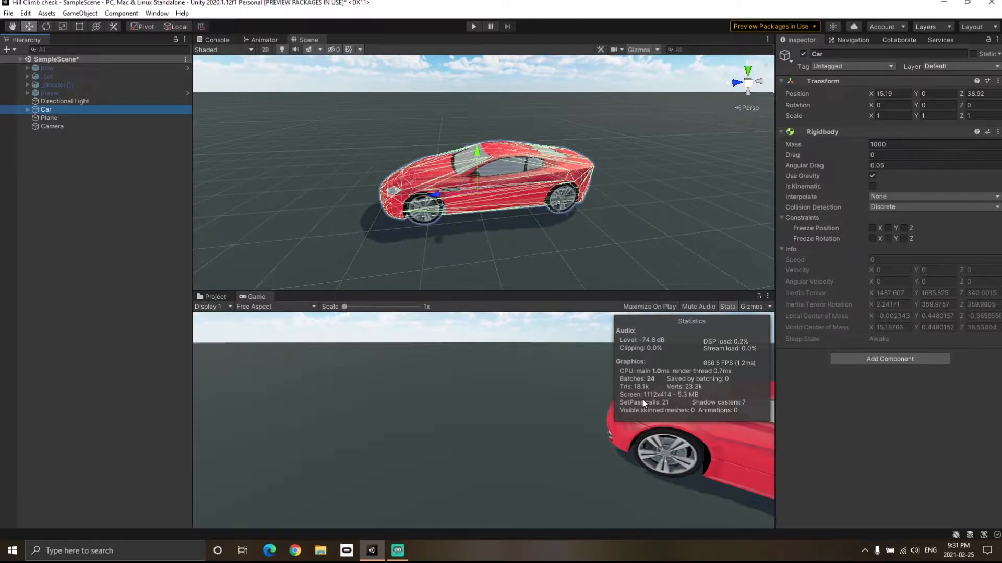
{"action": "mouse_move", "coordinate": [583, 398]}
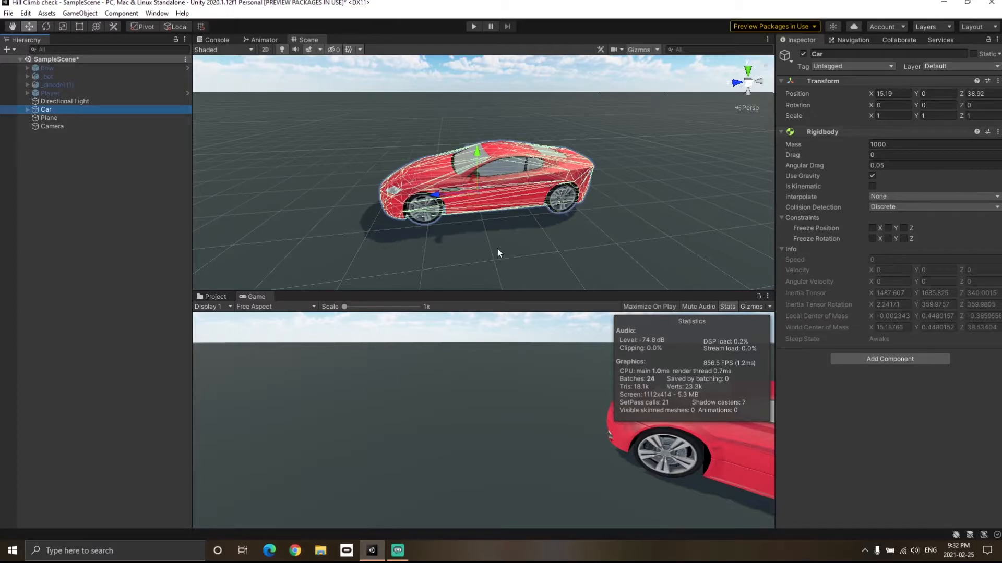
{"action": "mouse_move", "coordinate": [651, 377]}
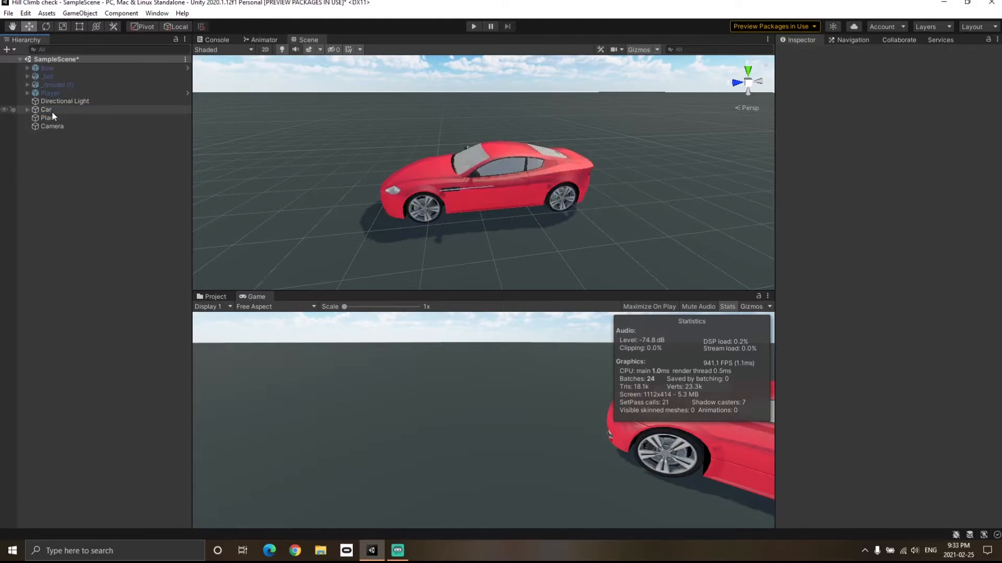
Select the Car, then the ground Plane, and mark the Plane as Static
{"action": "left_click", "coordinate": [46, 110]}
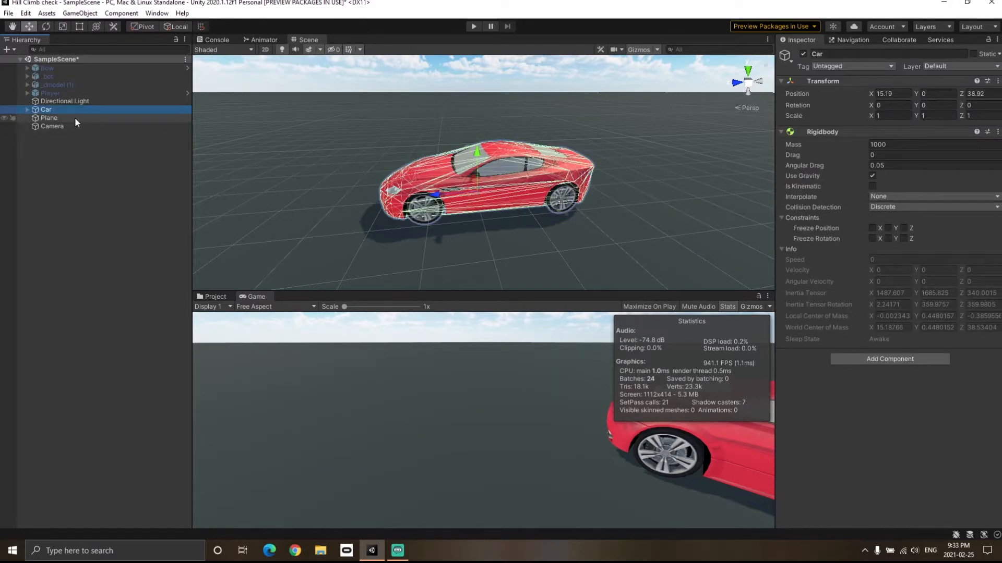
{"action": "left_click", "coordinate": [48, 117]}
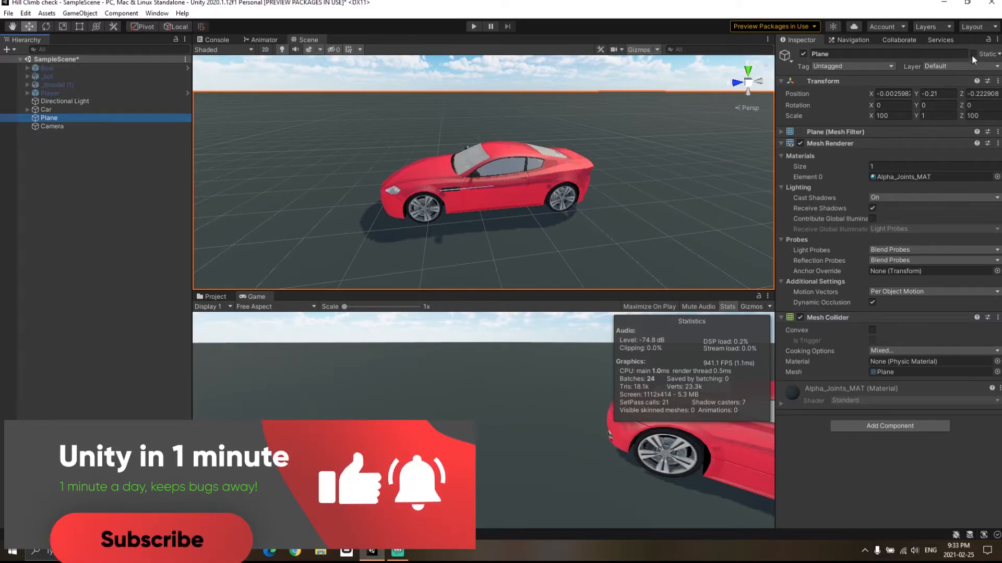
{"action": "left_click", "coordinate": [976, 54]}
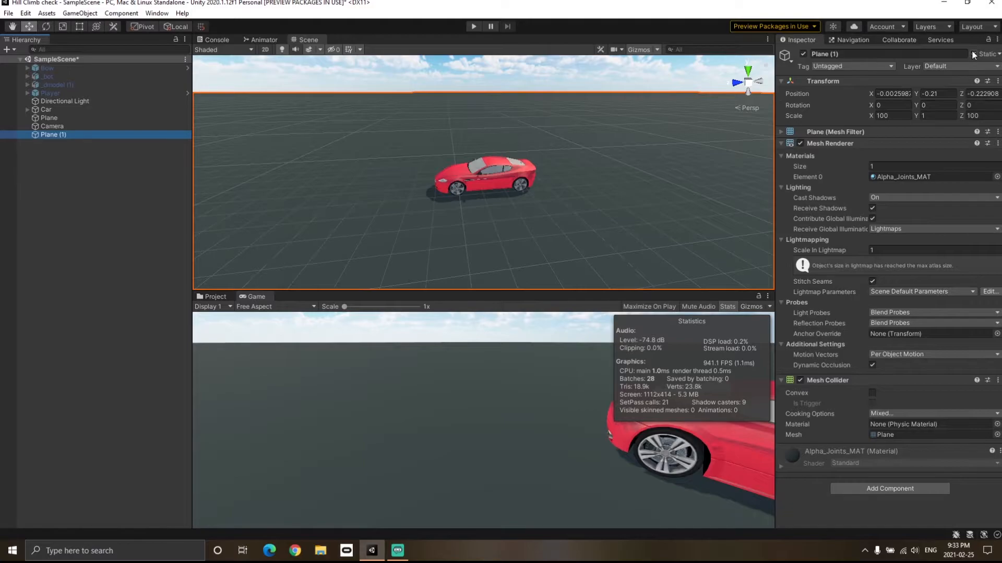
{"action": "left_click", "coordinate": [51, 126]}
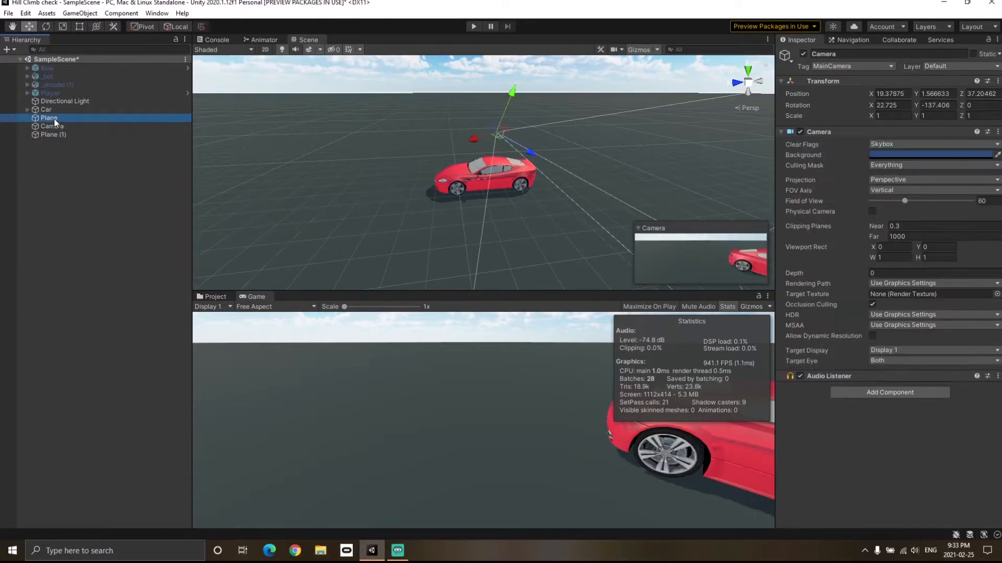
{"action": "left_click", "coordinate": [54, 135]}
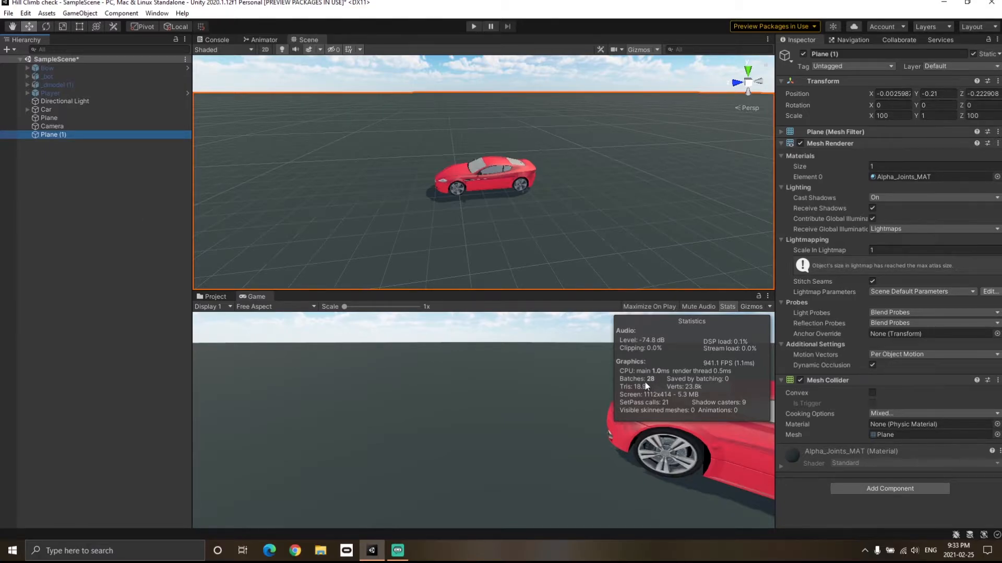
{"action": "mouse_move", "coordinate": [581, 112]}
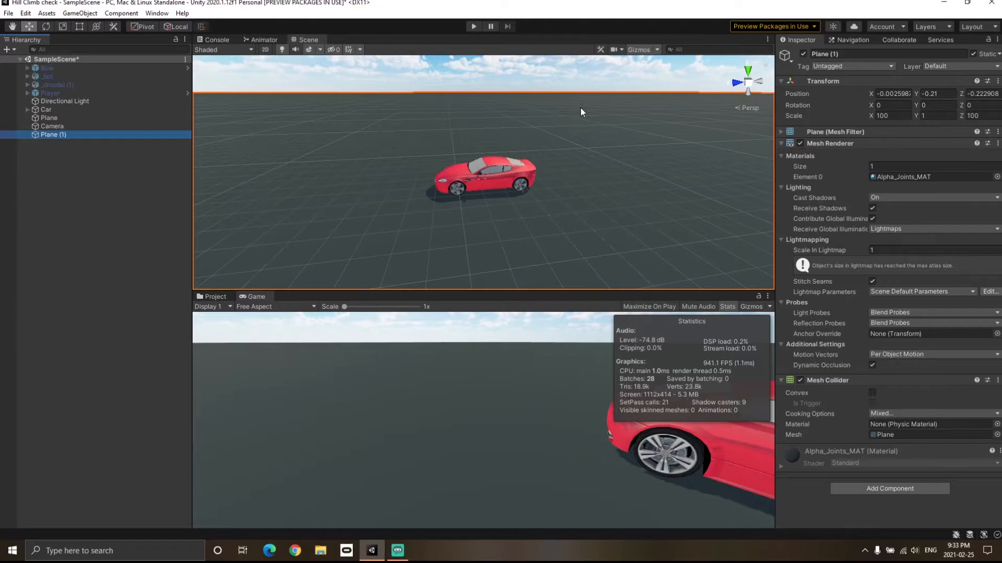
{"action": "mouse_move", "coordinate": [89, 279]}
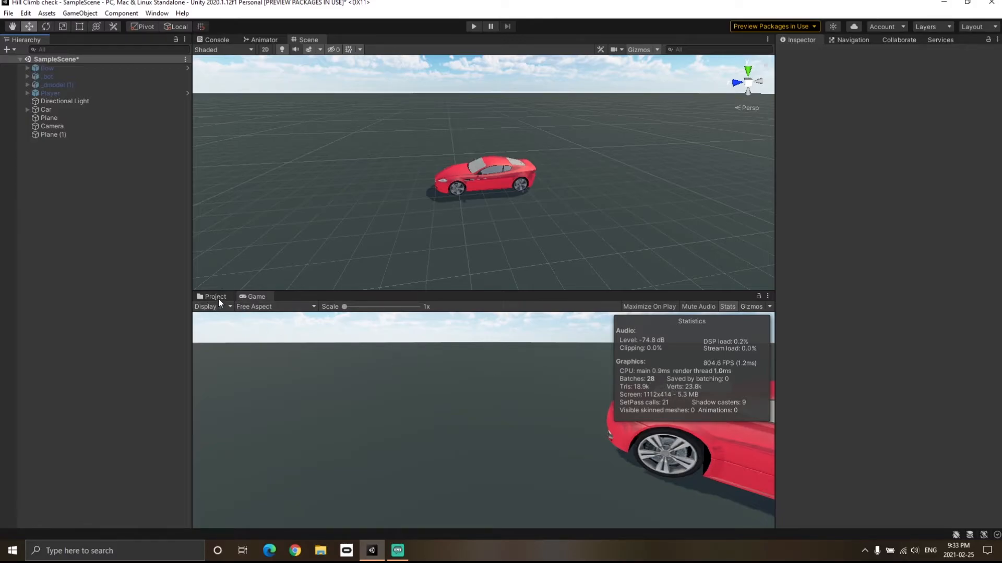
Switch to the Project asset browser to view the PolygonConstruction assets
{"action": "left_click", "coordinate": [216, 296]}
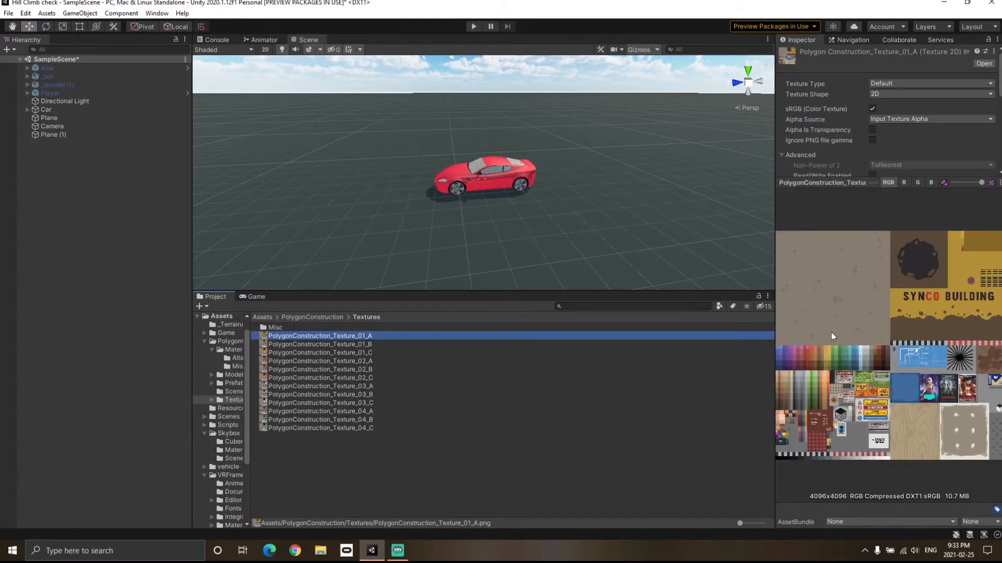
{"action": "mouse_move", "coordinate": [801, 312]}
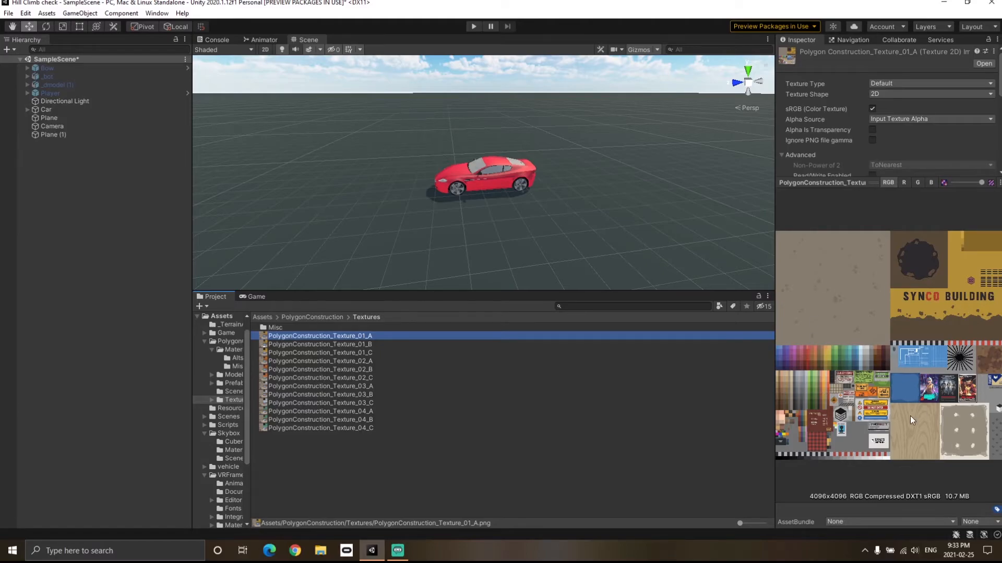
{"action": "mouse_move", "coordinate": [894, 387]}
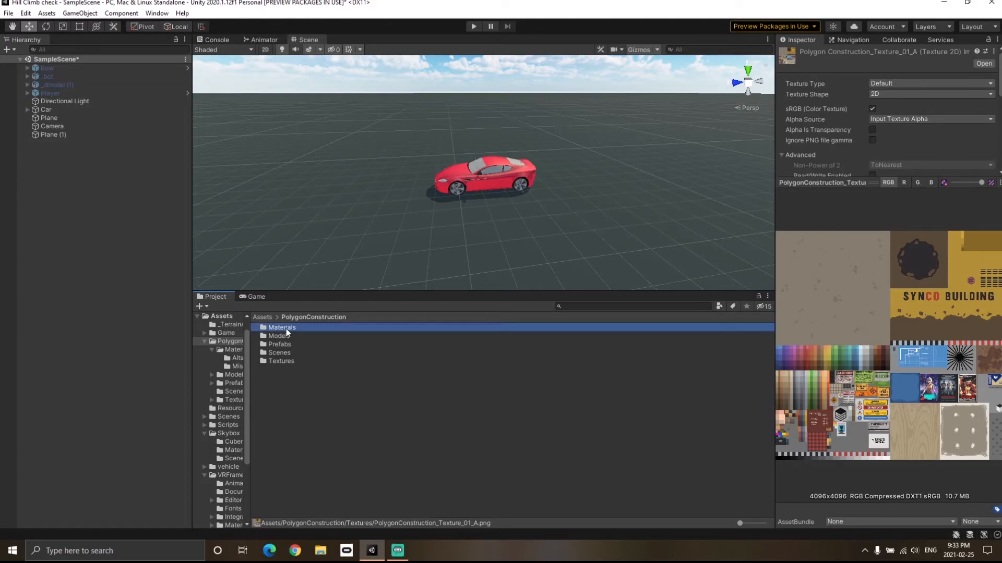
Open the Materials folder and spin PolygonConstruction_Mat_01_A's preview sphere
{"action": "double_click", "coordinate": [282, 328]}
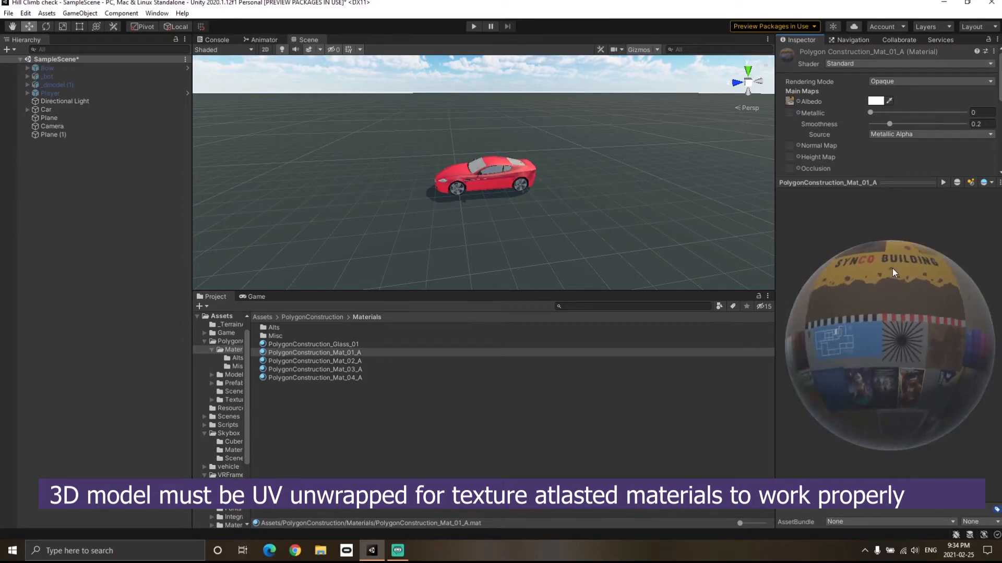
{"action": "left_click_drag", "start_coordinate": [894, 273], "coordinate": [983, 349]}
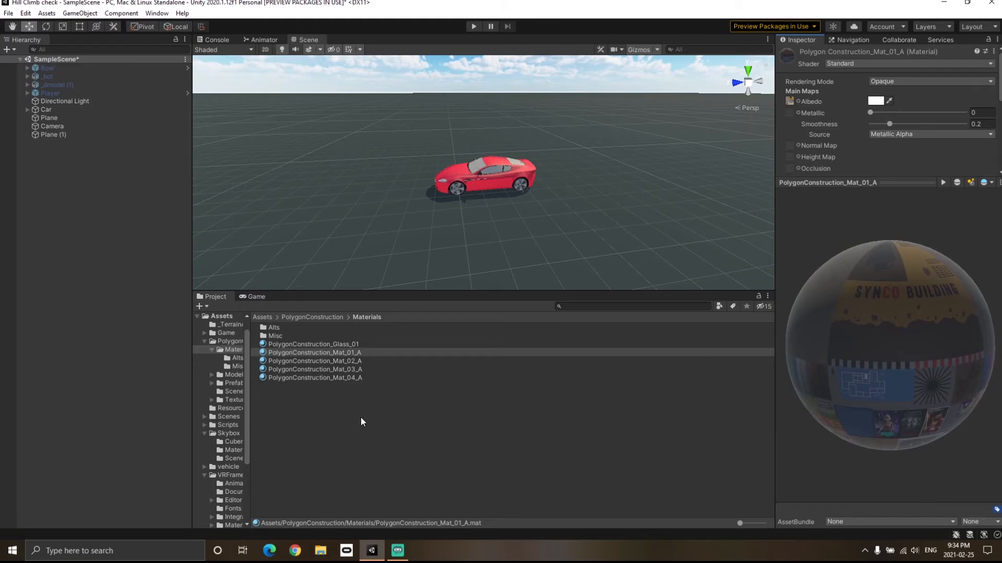
Open Construction_House_Demo, inspect two house wall pieces, then collapse the Building group
{"action": "double_click", "coordinate": [307, 336]}
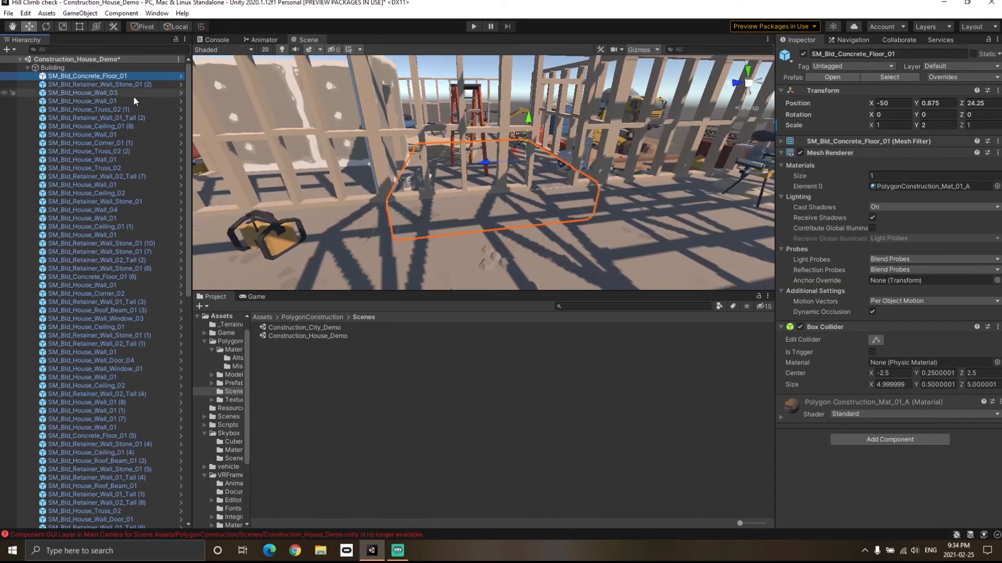
{"action": "left_click", "coordinate": [83, 92]}
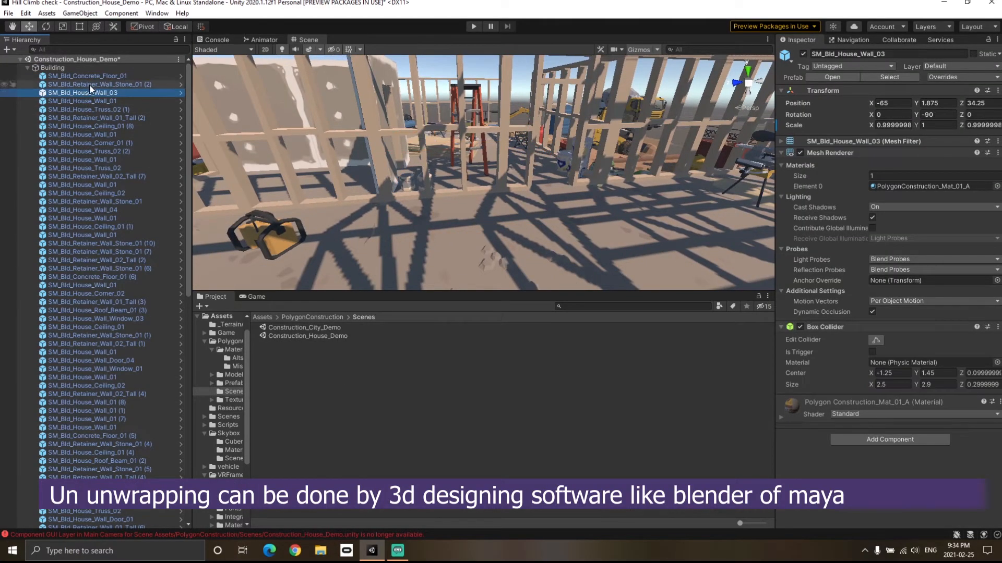
{"action": "mouse_move", "coordinate": [126, 108]}
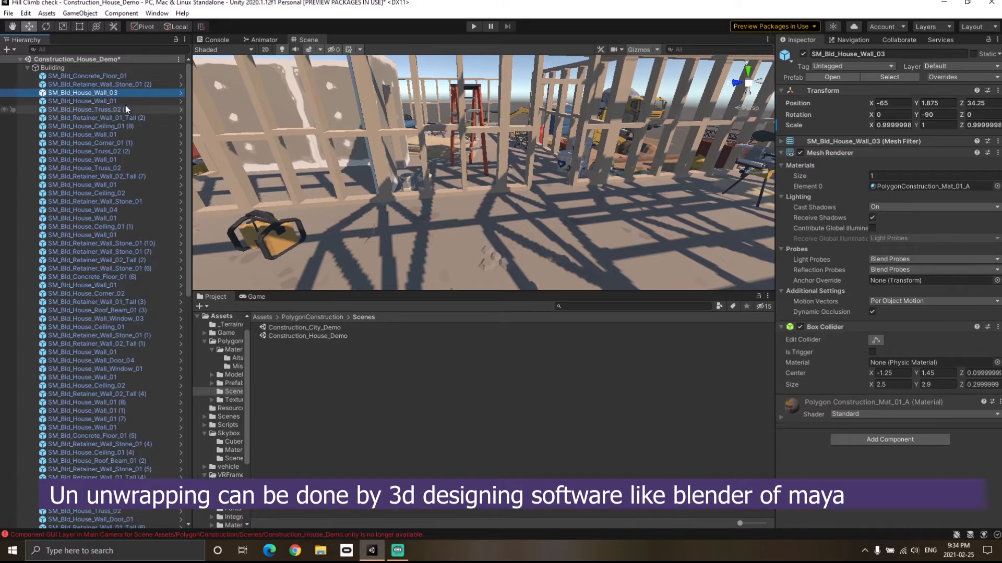
{"action": "left_click", "coordinate": [82, 210]}
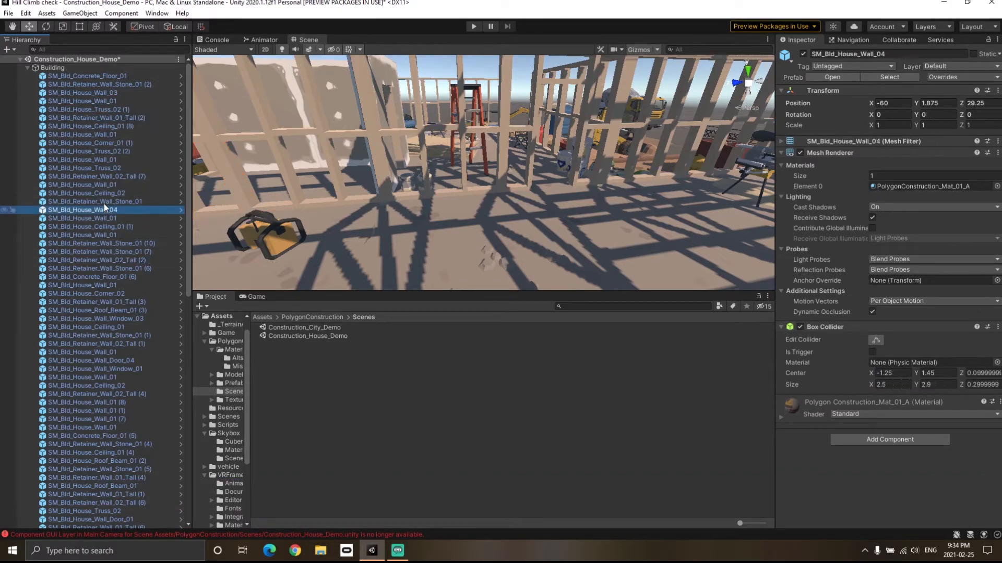
{"action": "left_click", "coordinate": [89, 142]}
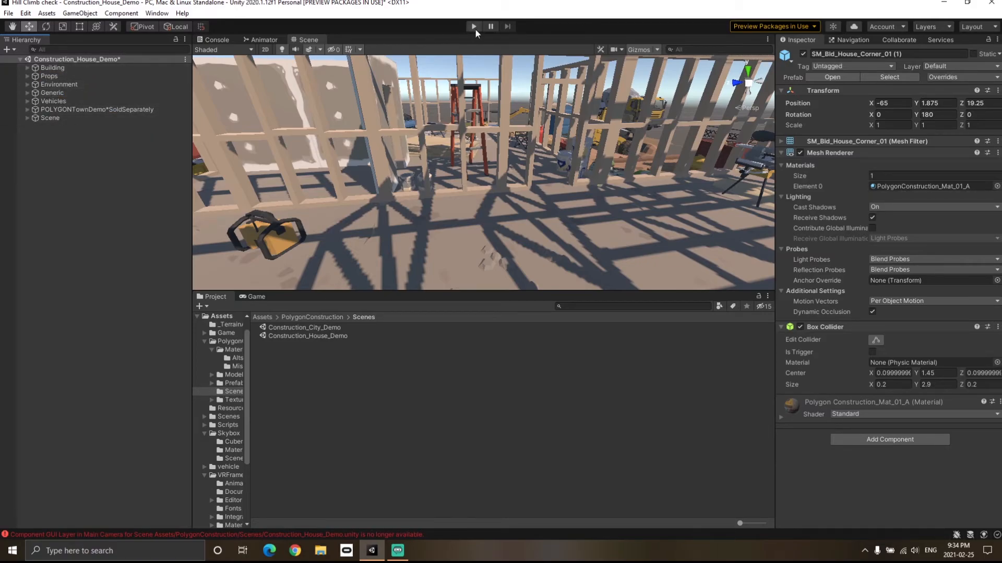
Play the construction scene, stop it, then play again to compare batch counts
{"action": "left_click", "coordinate": [472, 26]}
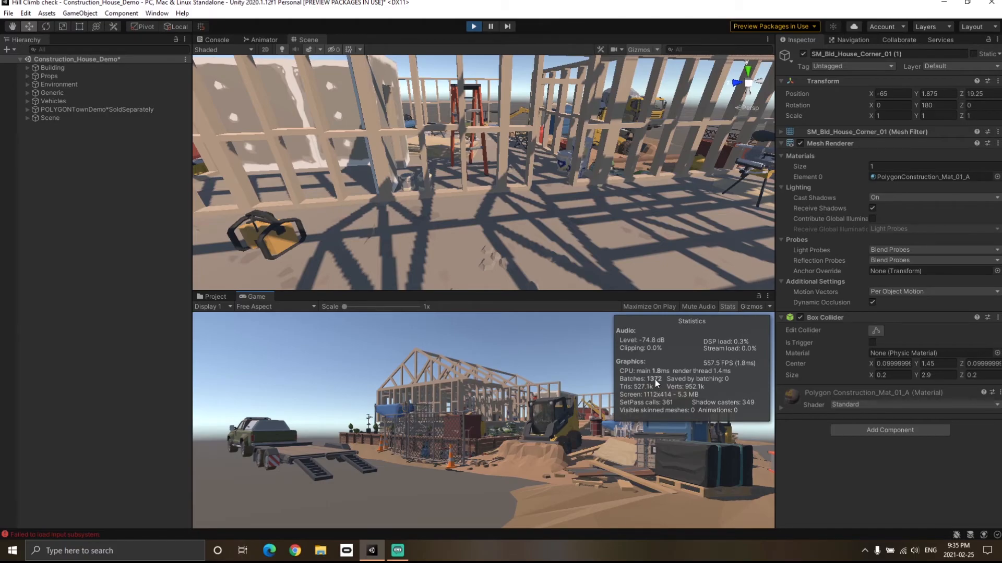
{"action": "left_click", "coordinate": [216, 297]}
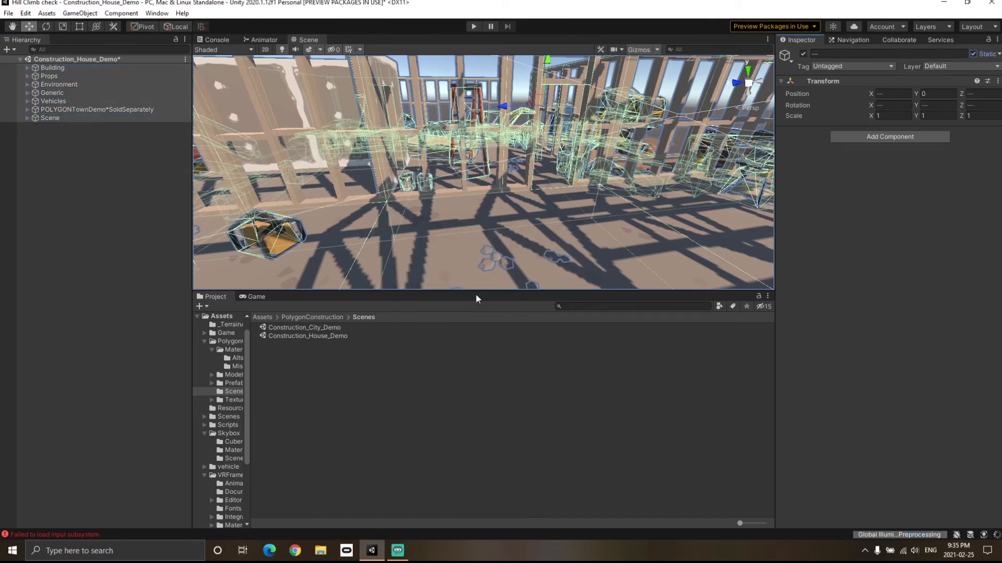
{"action": "left_click", "coordinate": [472, 26]}
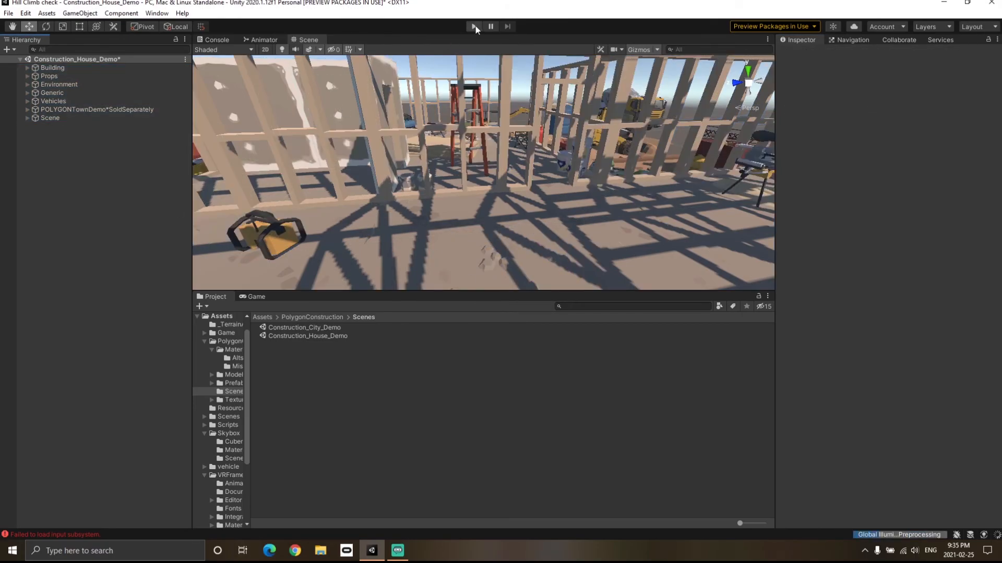
{"action": "left_click", "coordinate": [473, 26]}
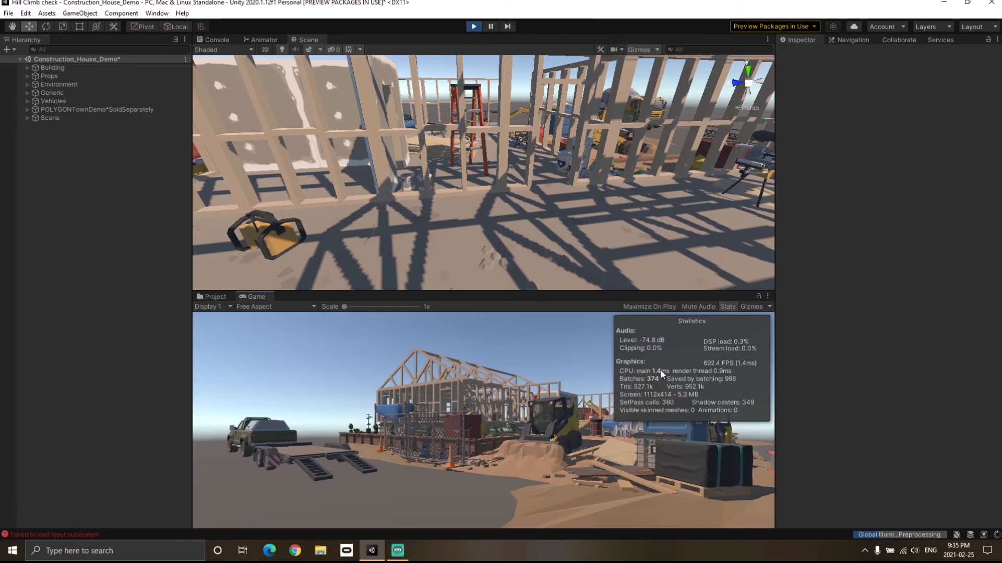